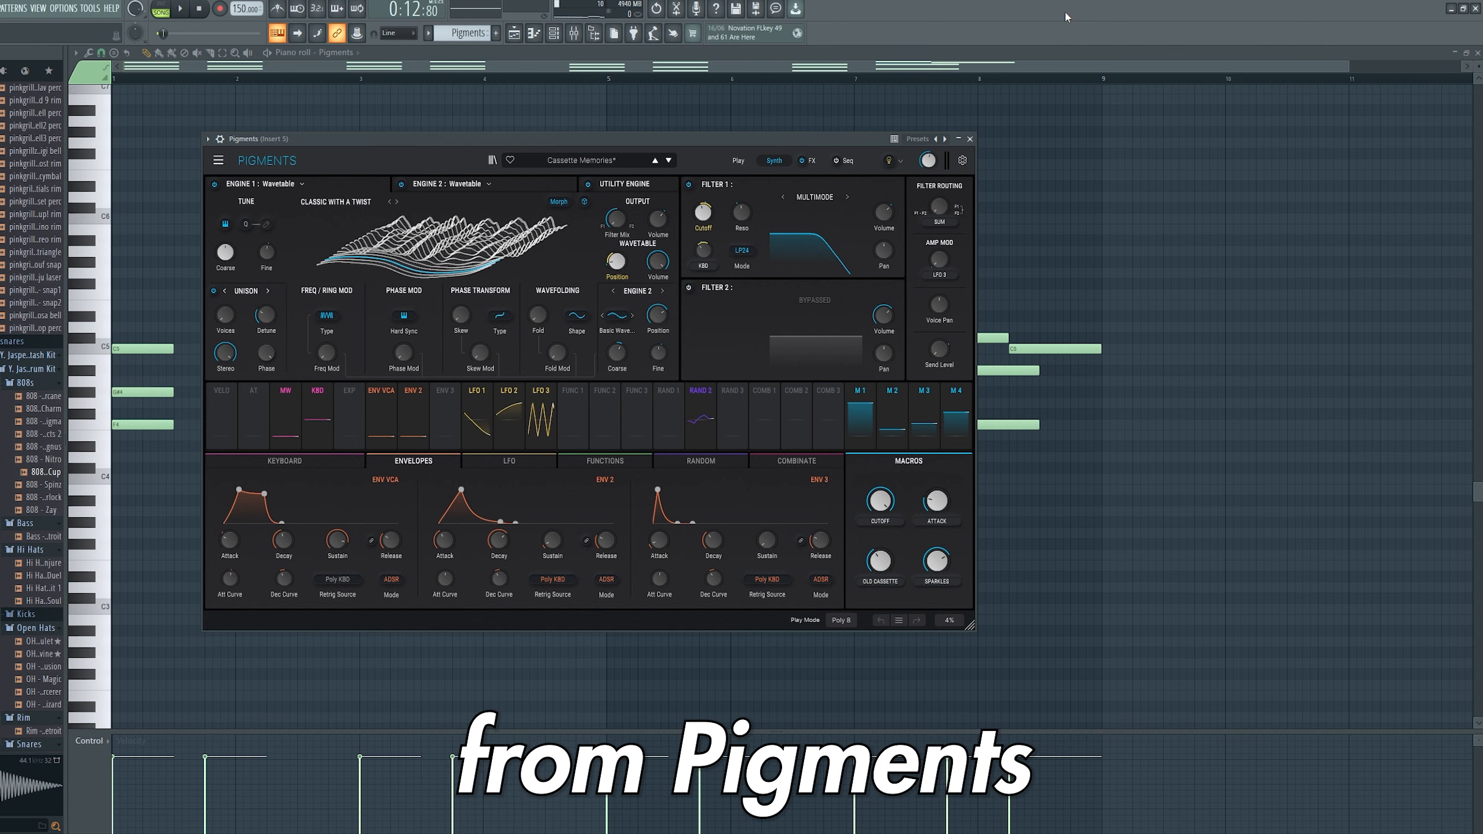
# Close the Pigments plugin window and preview its chord progression ending on a C note
pyautogui.click(968, 139)
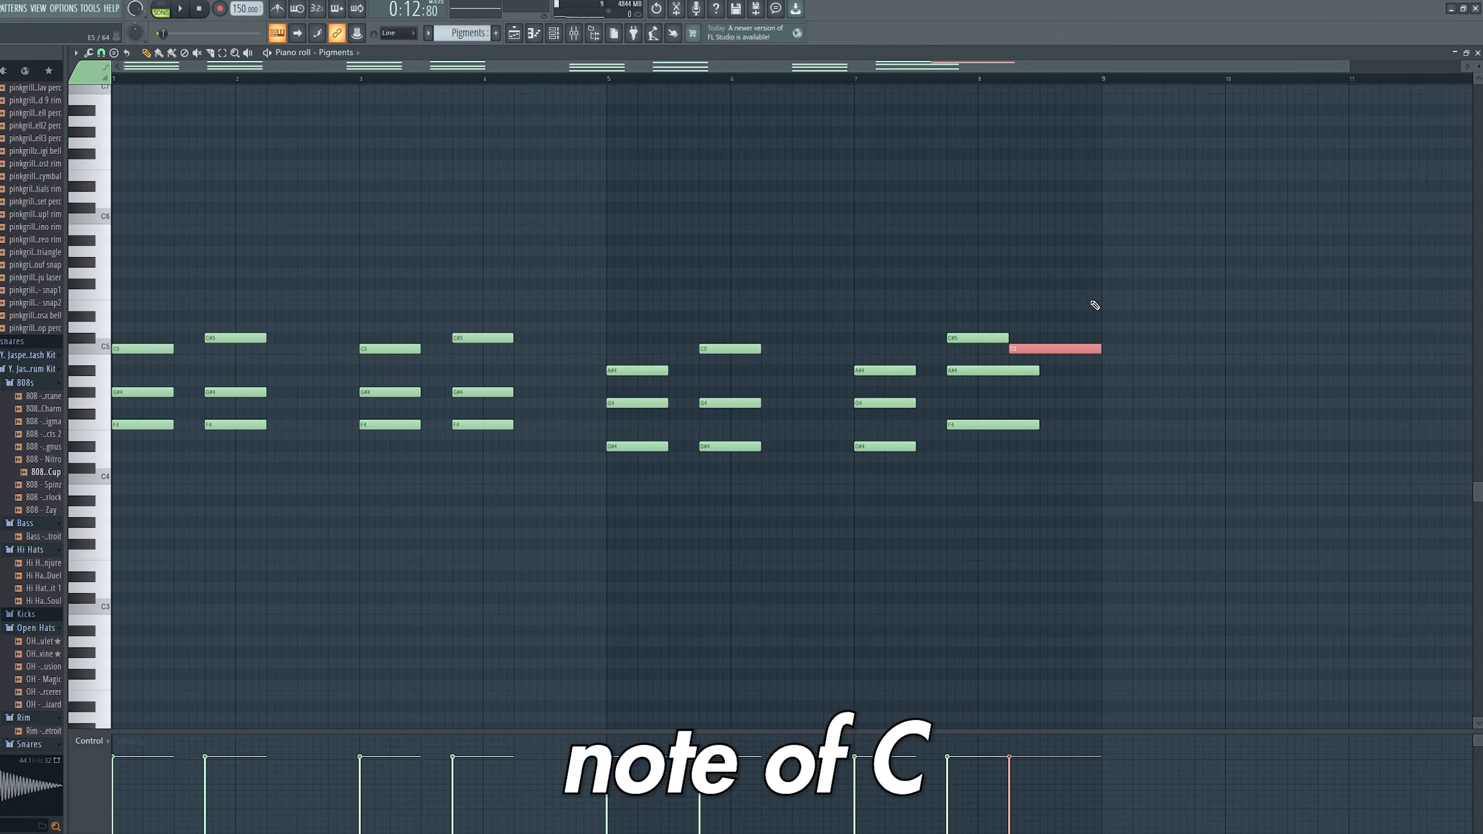
pyautogui.click(179, 9)
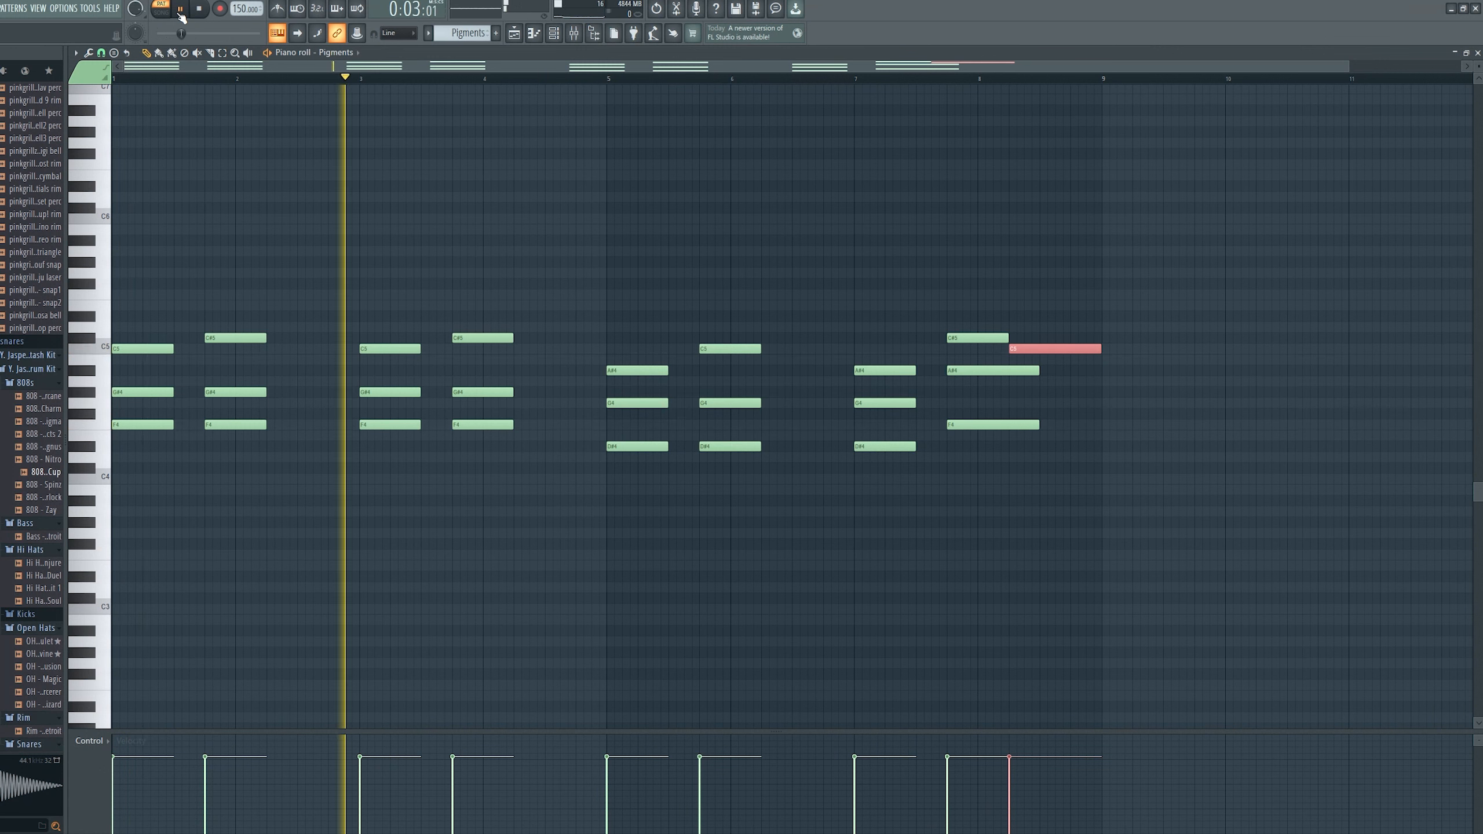
pyautogui.click(198, 10)
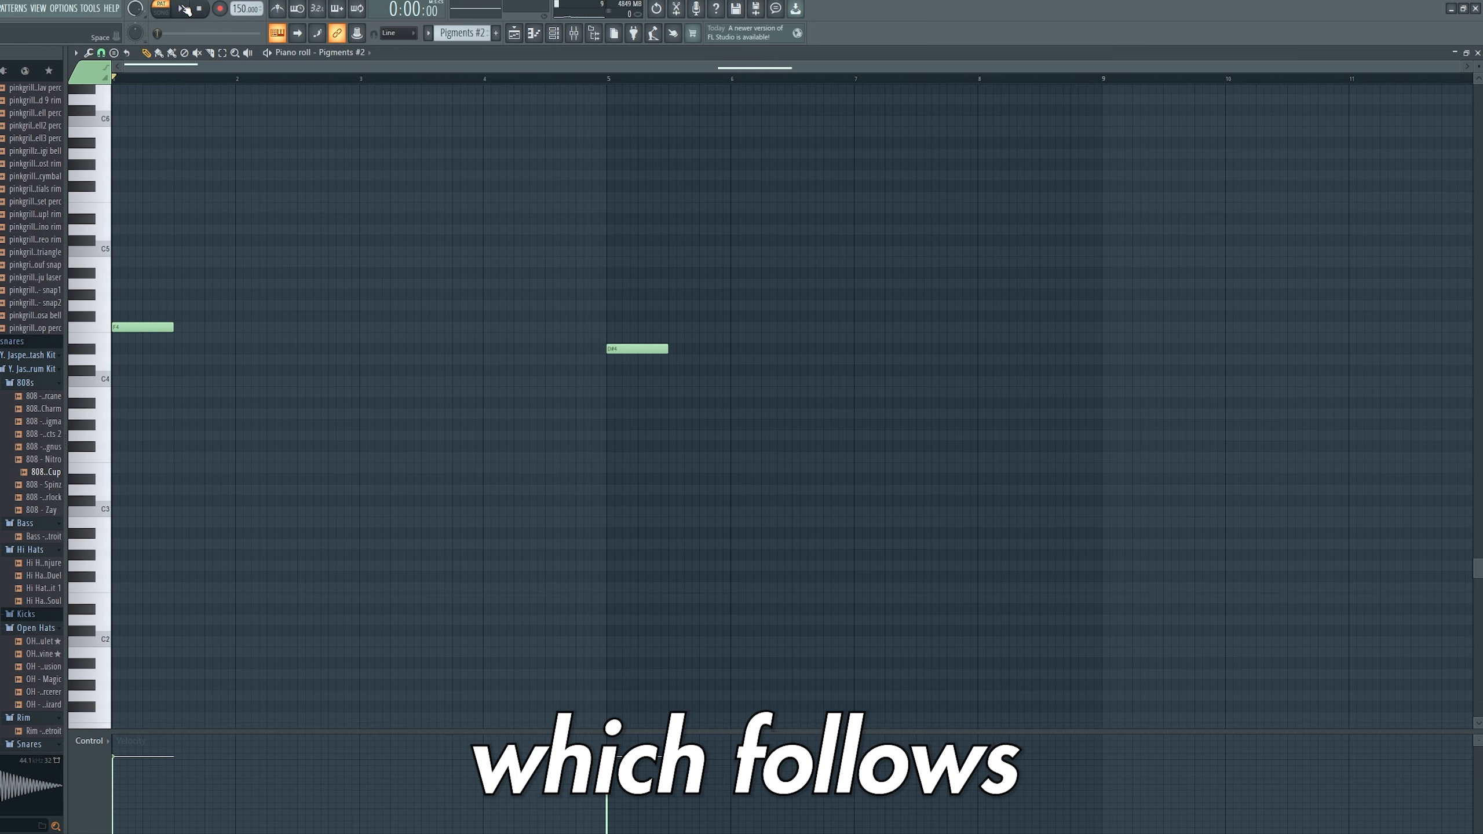
# Play back the Pigments #2 pattern's two sustained notes
pyautogui.click(182, 8)
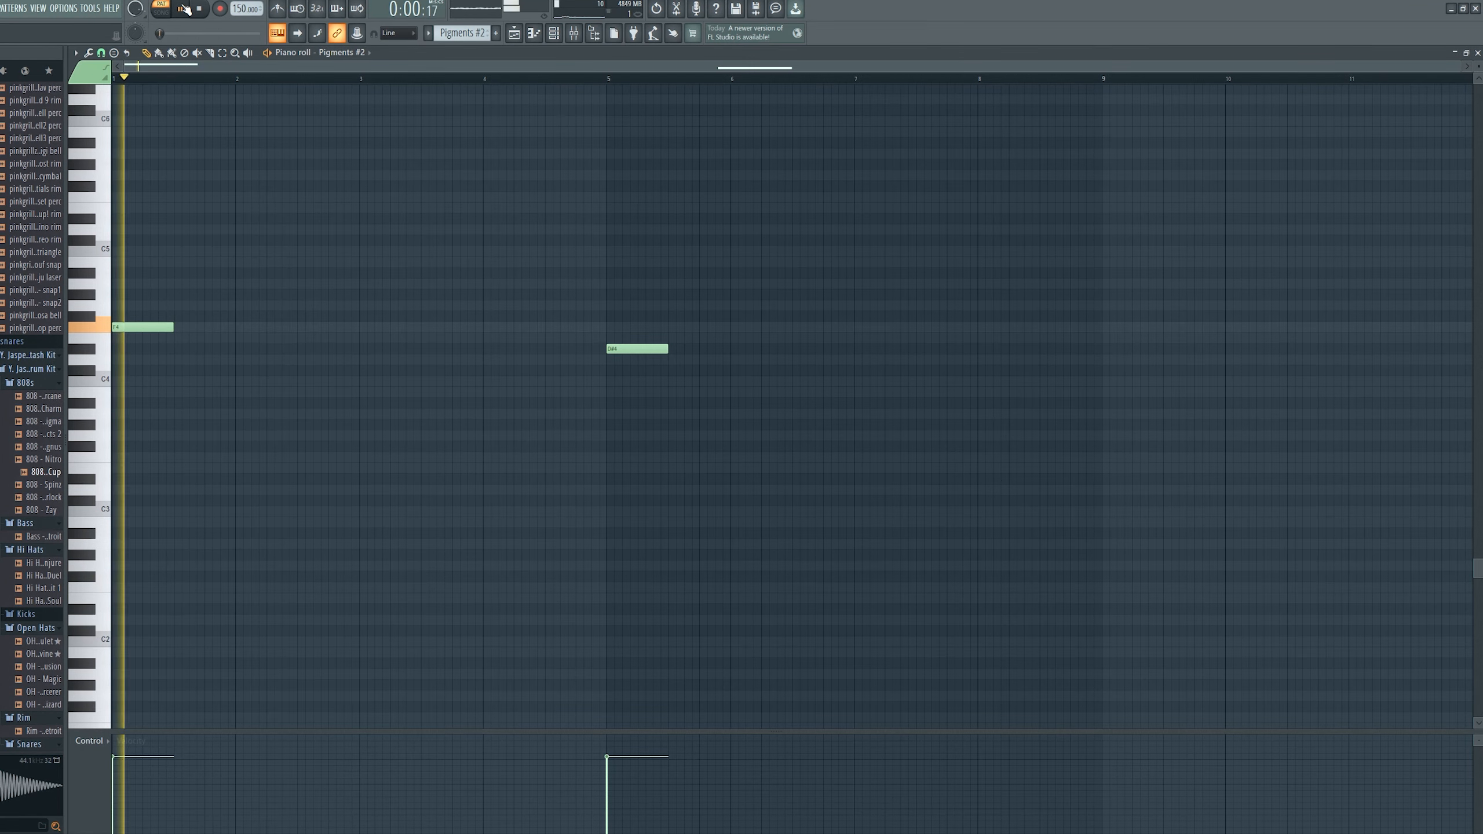
pyautogui.click(180, 9)
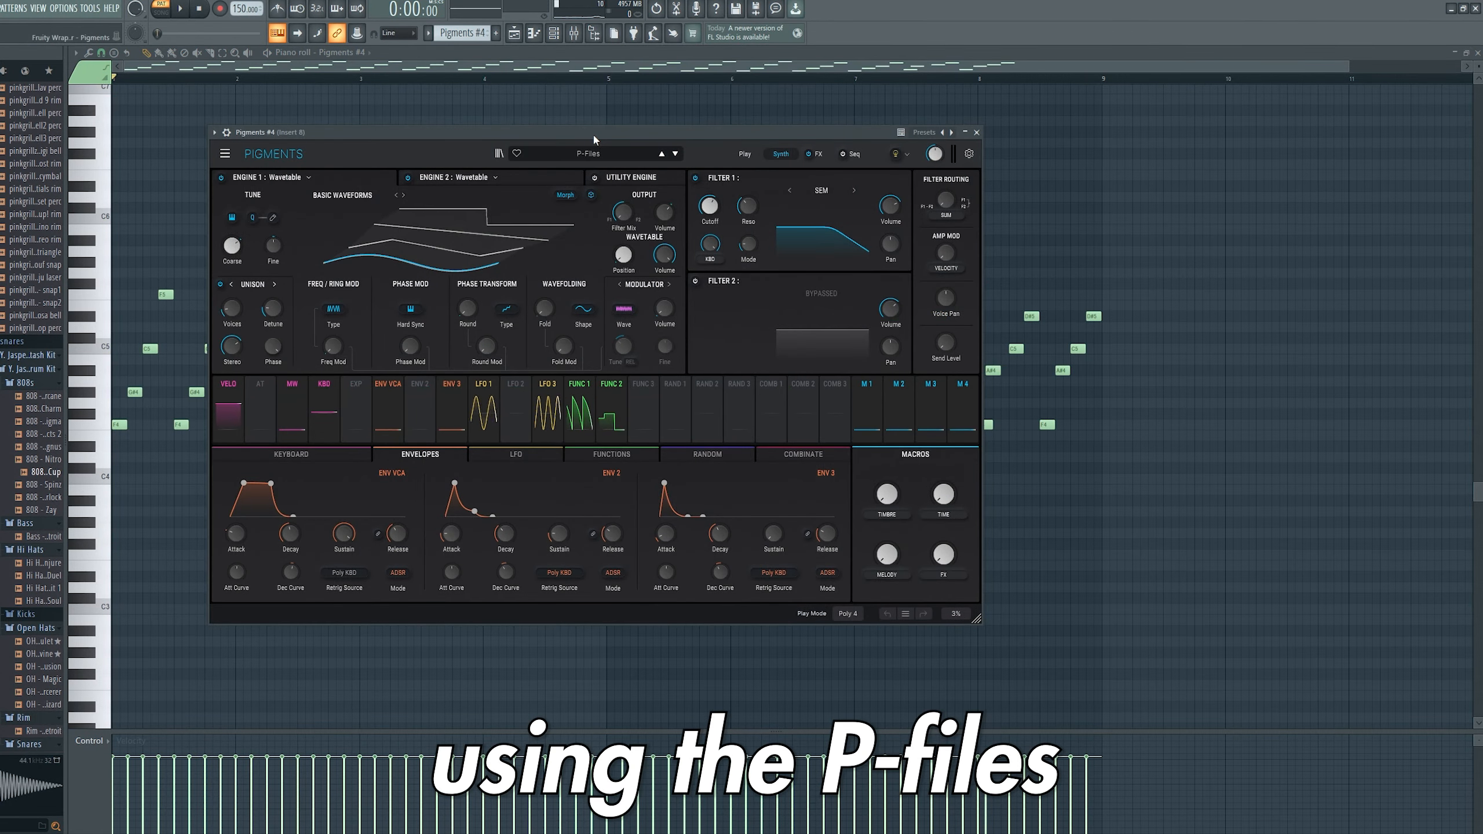
# Close the Pigments #4 P-Files window and play back its fast arpeggio
pyautogui.click(976, 132)
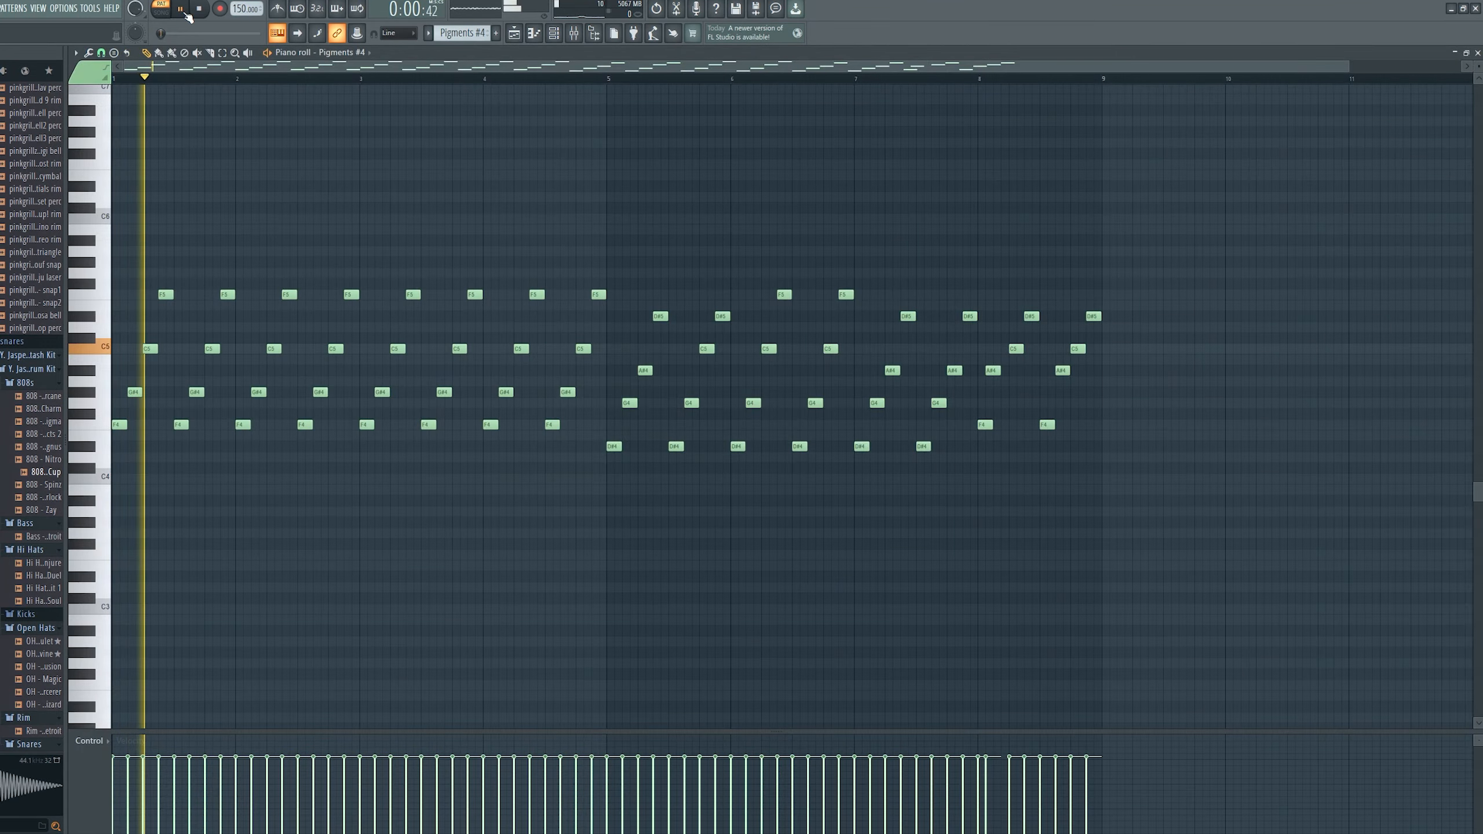
pyautogui.click(181, 8)
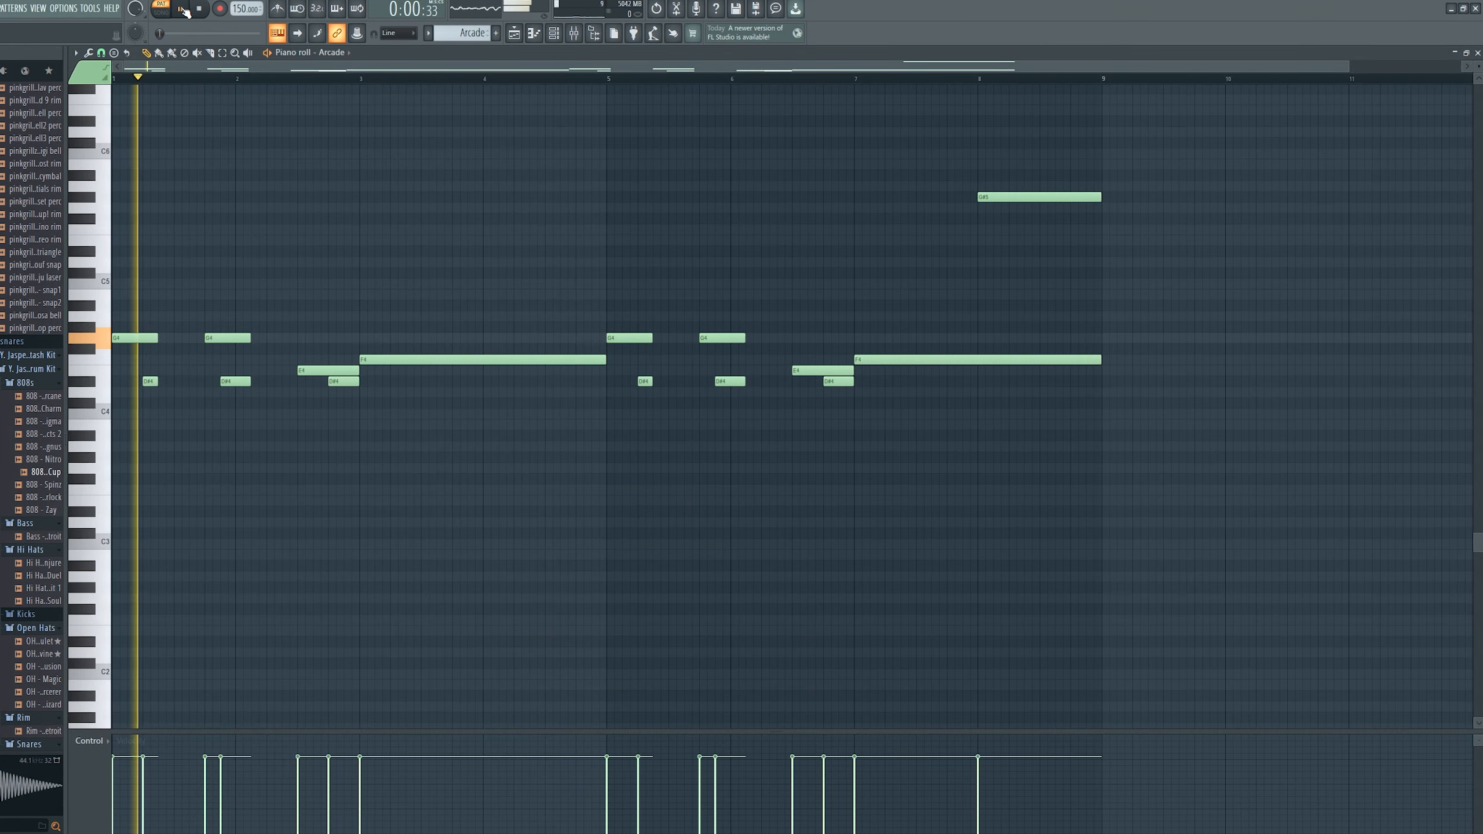
# Play back the Arcade pattern's melody in the piano roll
pyautogui.click(179, 9)
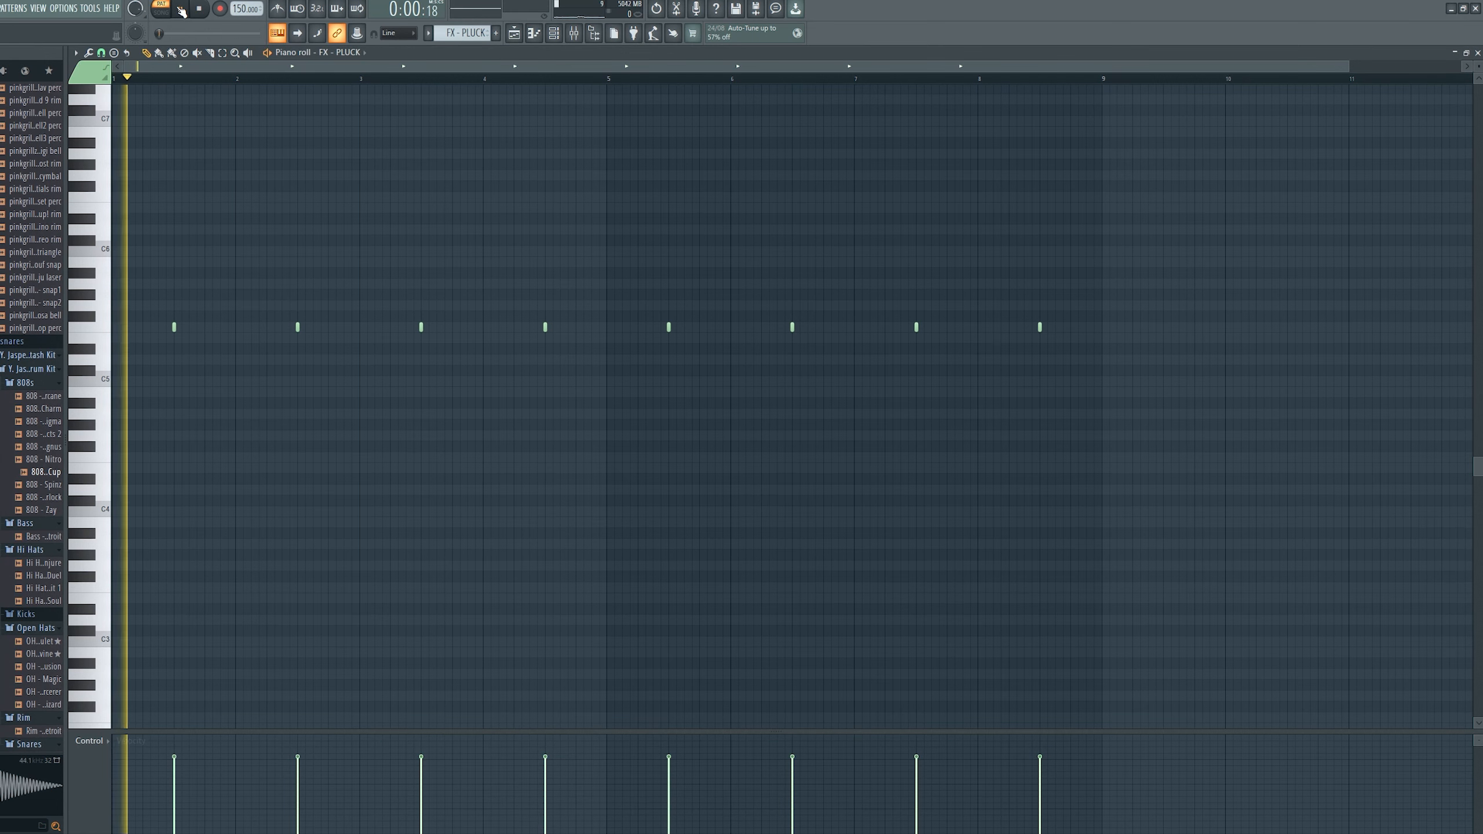
# Play back the FX - PLUCK pattern's eight short evenly spaced notes
pyautogui.click(180, 9)
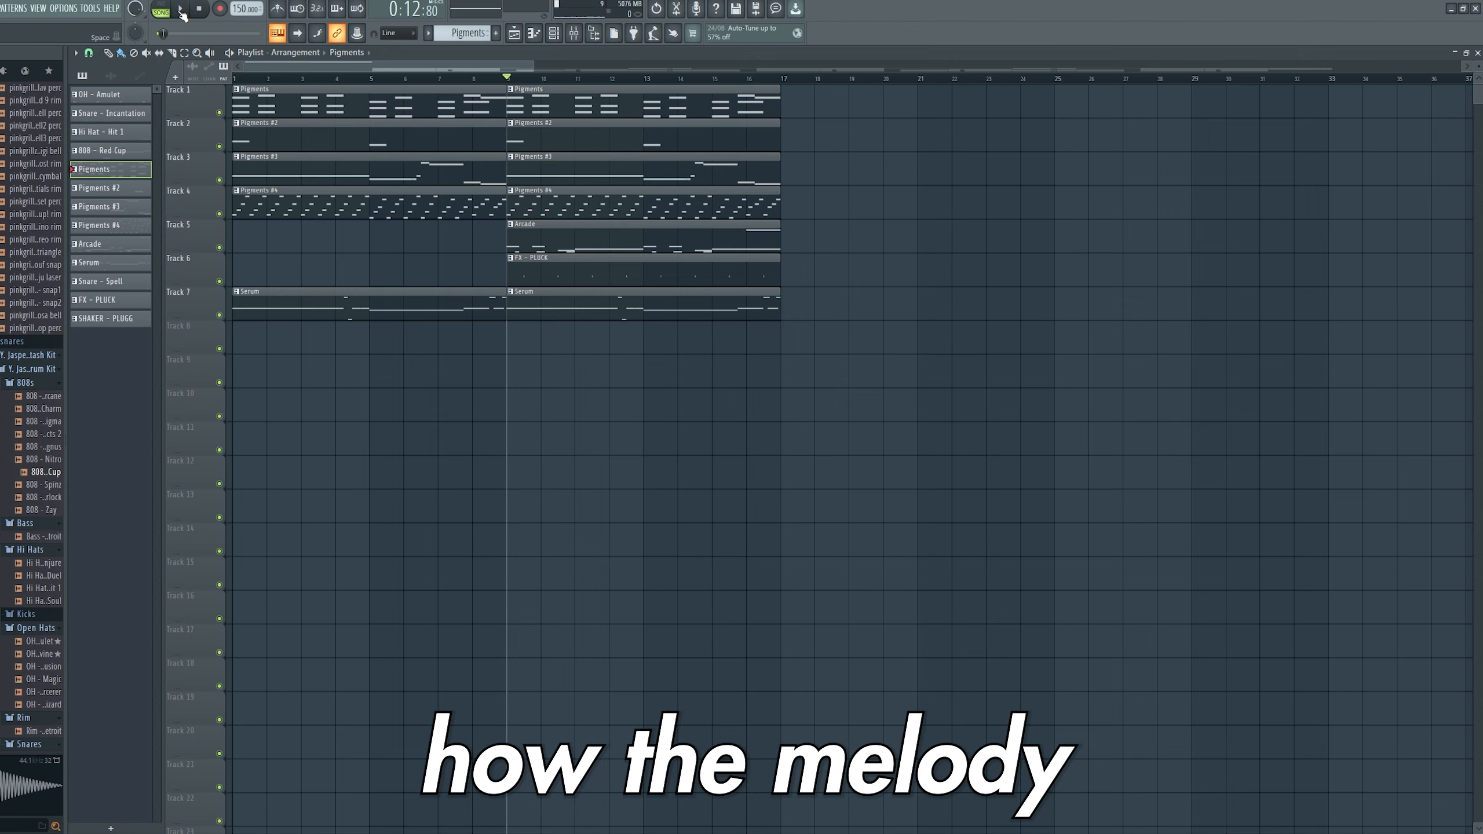
pyautogui.click(179, 9)
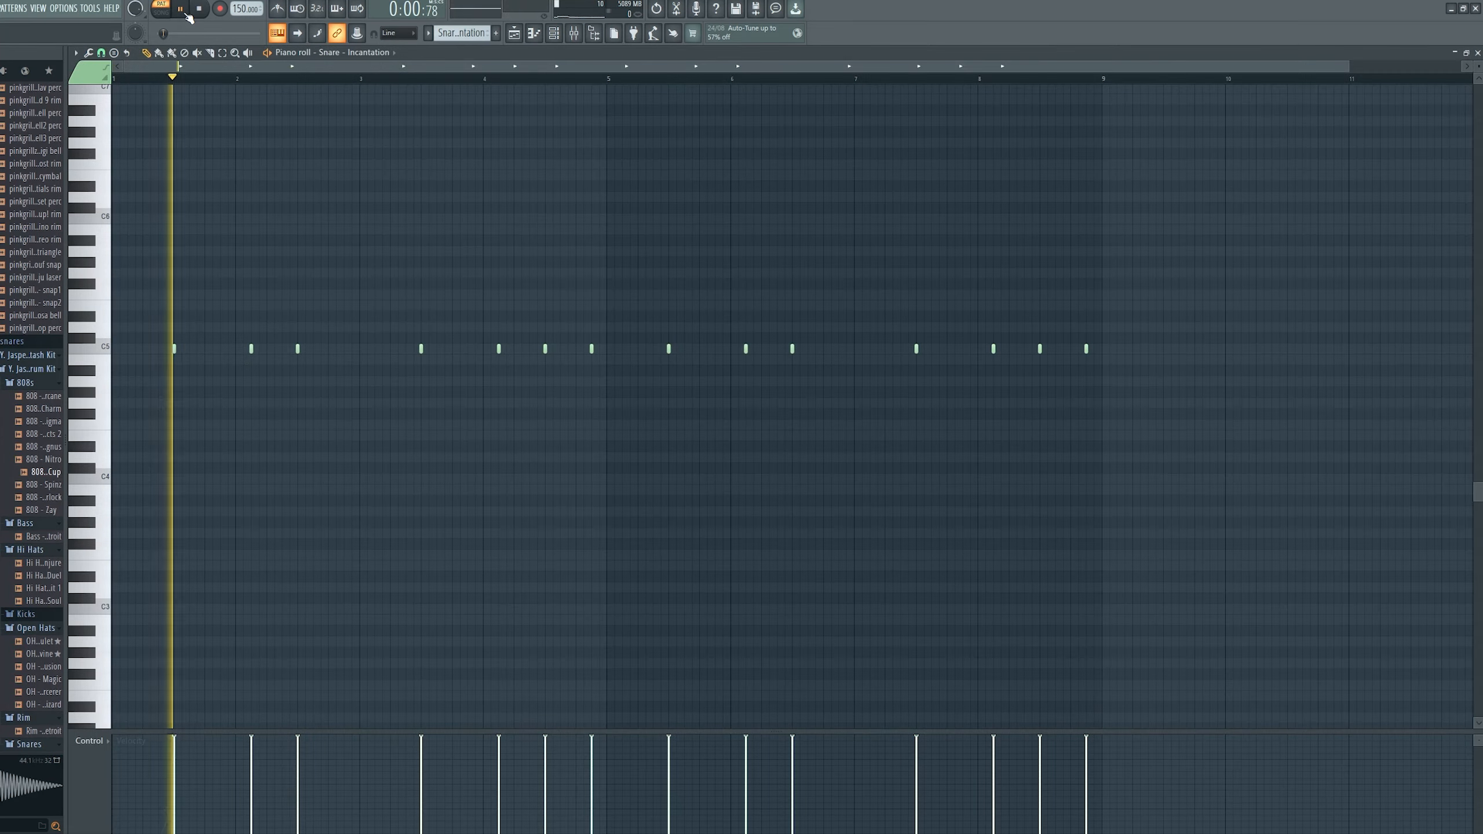
# Listen to the Snare - Spell pattern's snare hits
pyautogui.click(181, 8)
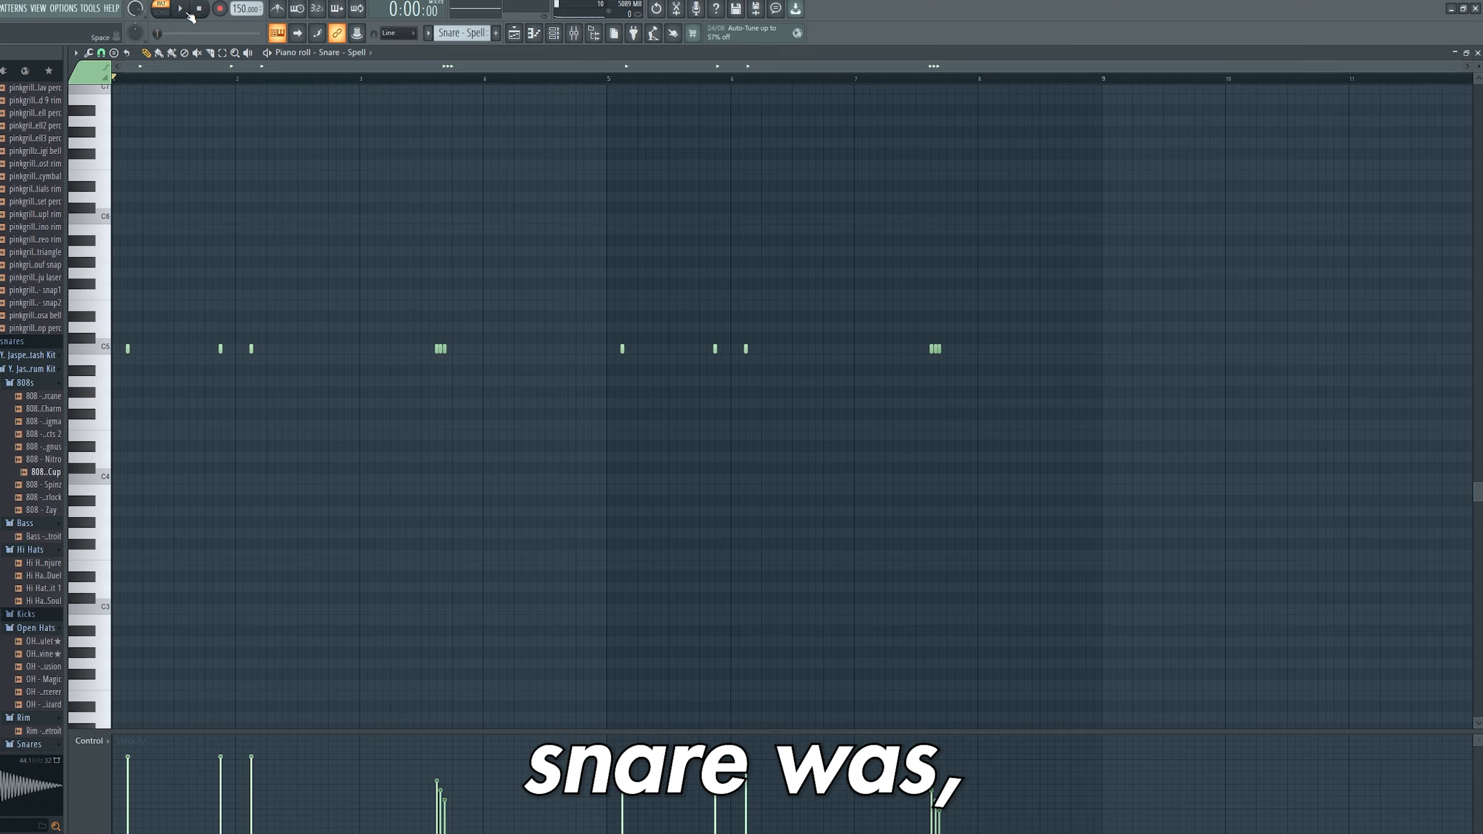
pyautogui.click(179, 8)
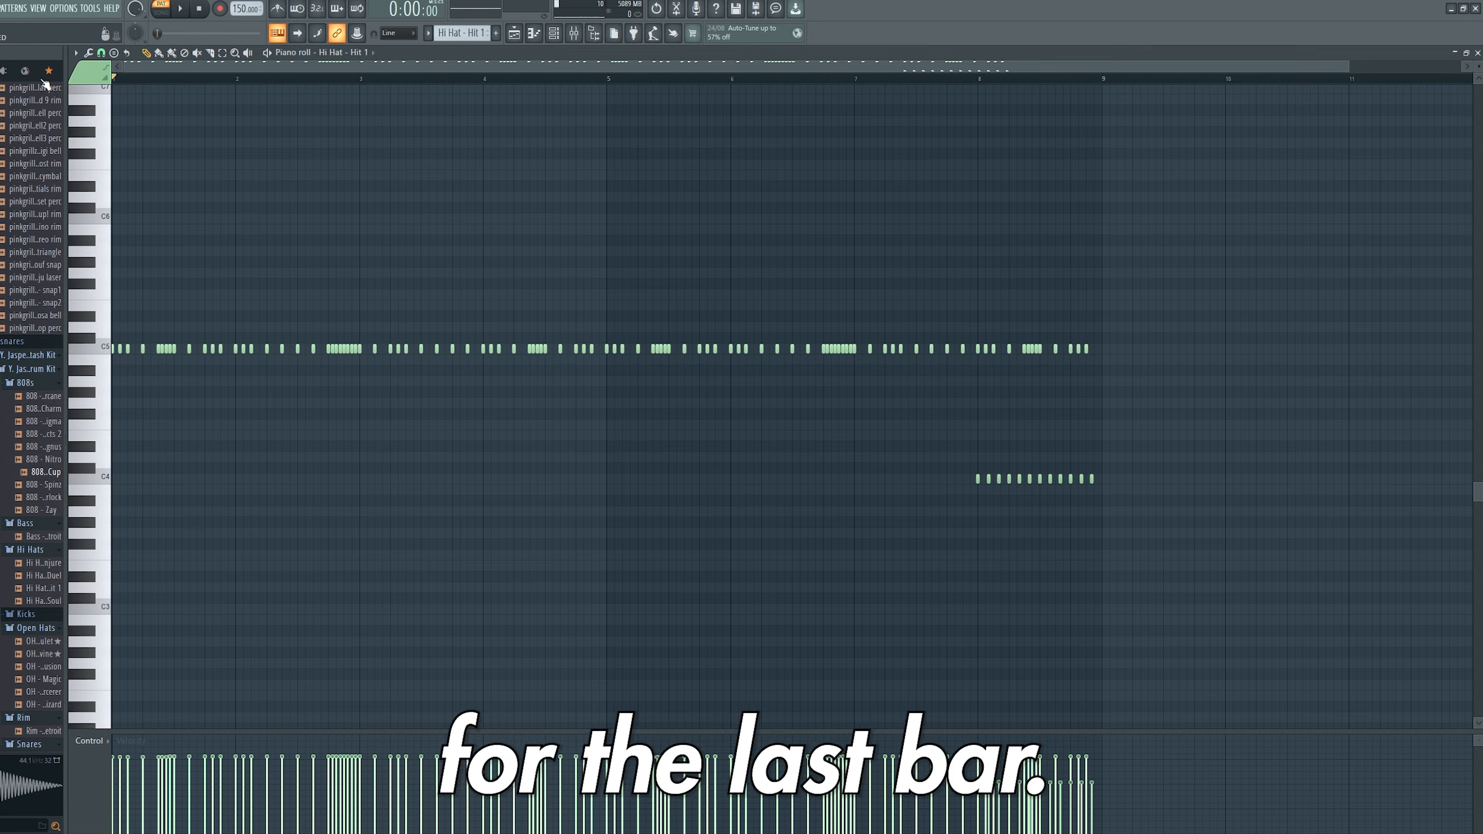
# Listen to the Hi Hat - Hit 1 pattern's rolling hats and triplet run
pyautogui.click(179, 8)
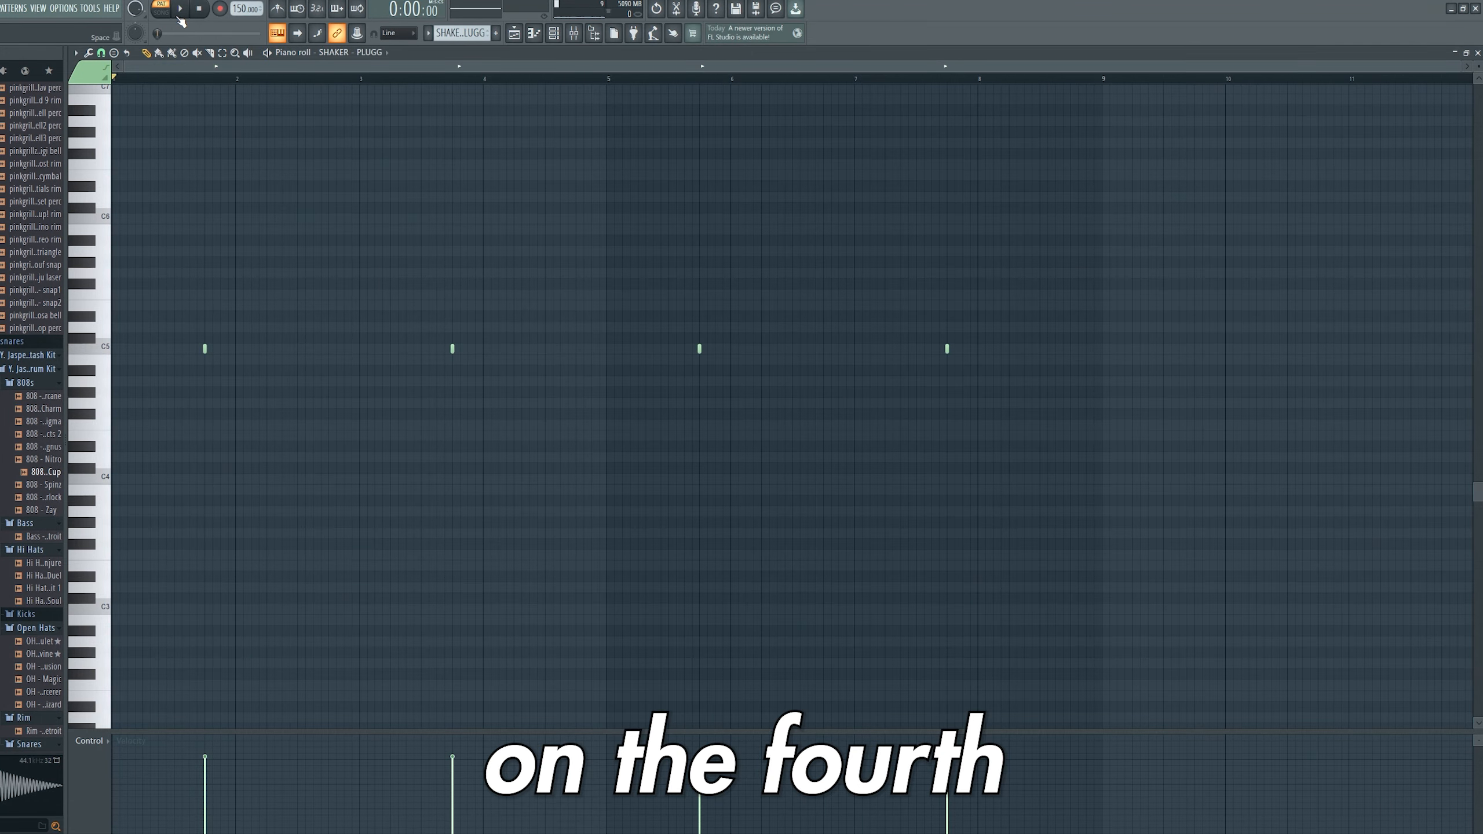
# Listen to the SHAKER - PLUGG pattern's four evenly spaced shaker hits
pyautogui.click(179, 9)
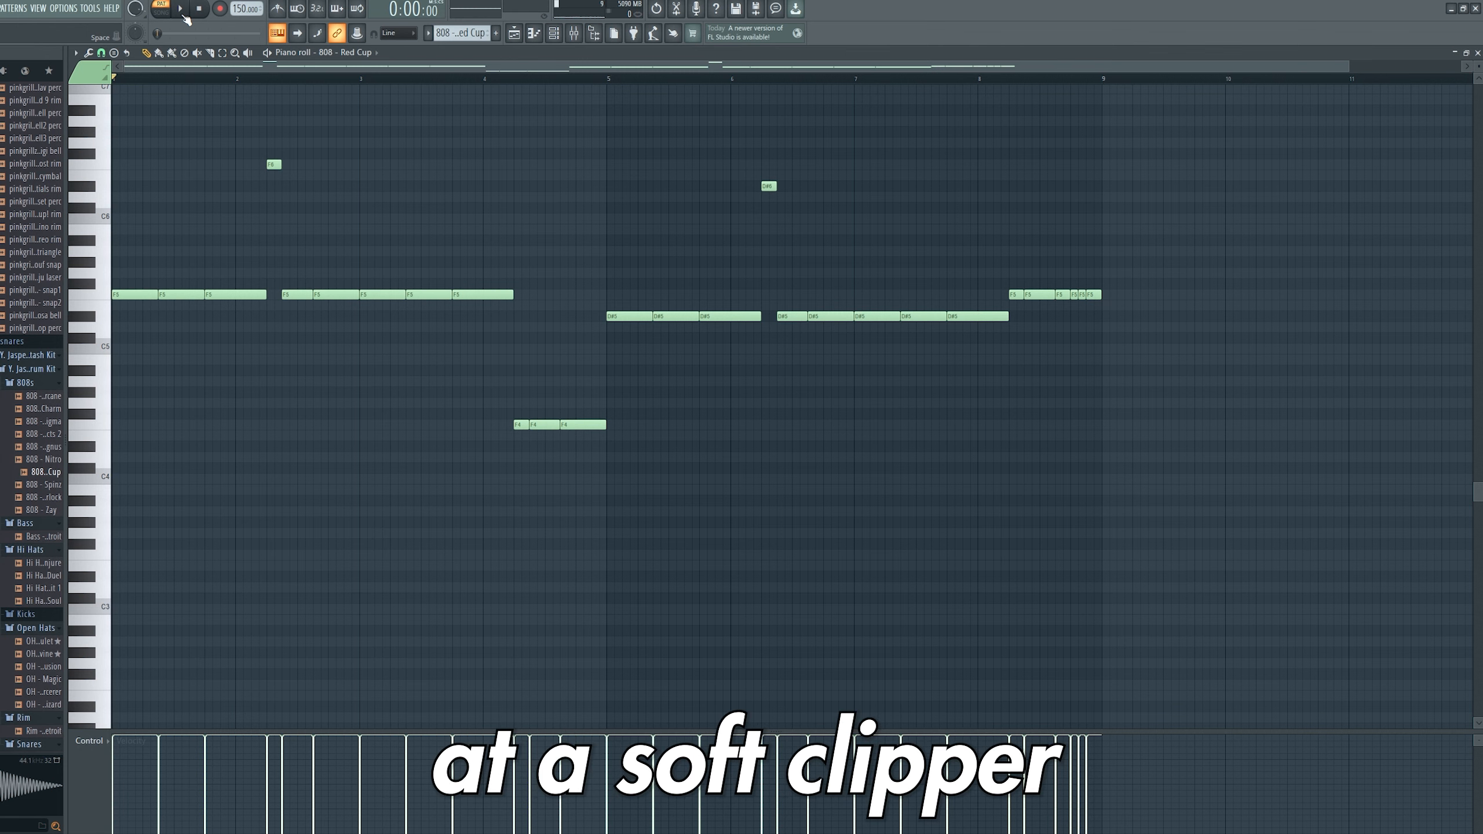
# Play the 808 - Red Cup bassline, then view the drum block on tracks 18–24
pyautogui.click(181, 8)
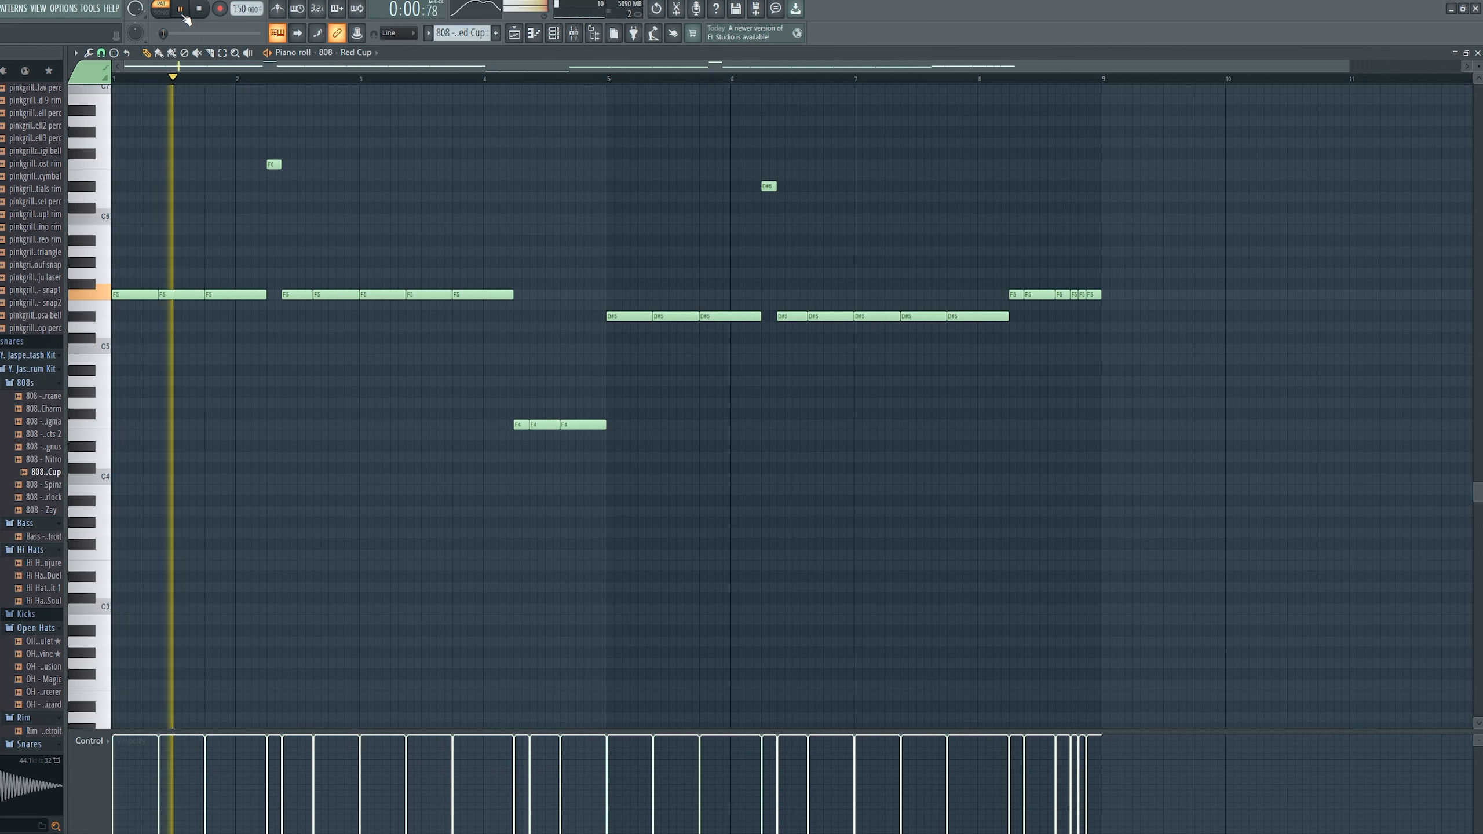
pyautogui.click(137, 8)
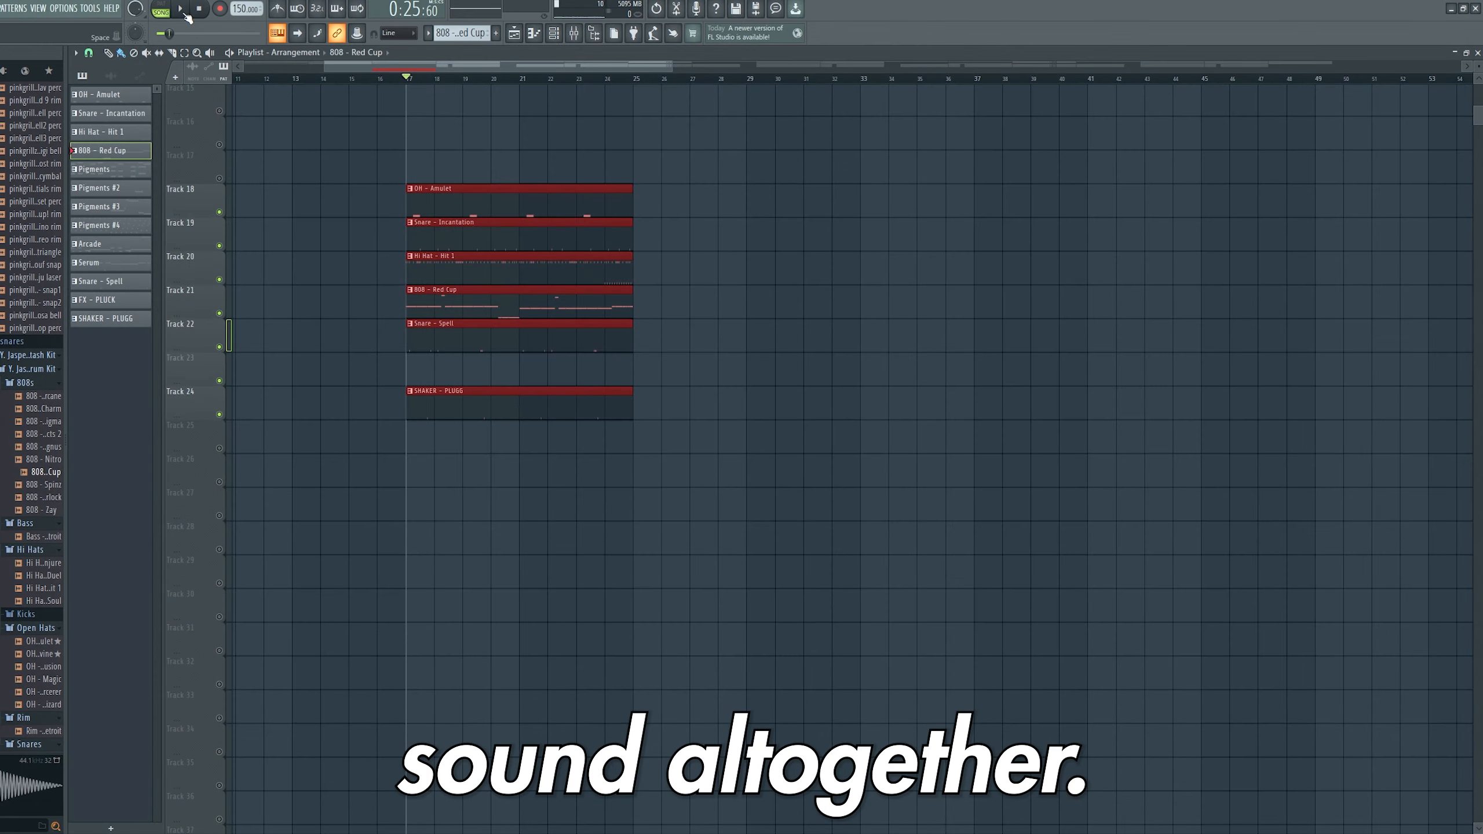
# Play back the full intro, hook and verse arrangement across tracks 1–14
pyautogui.click(180, 9)
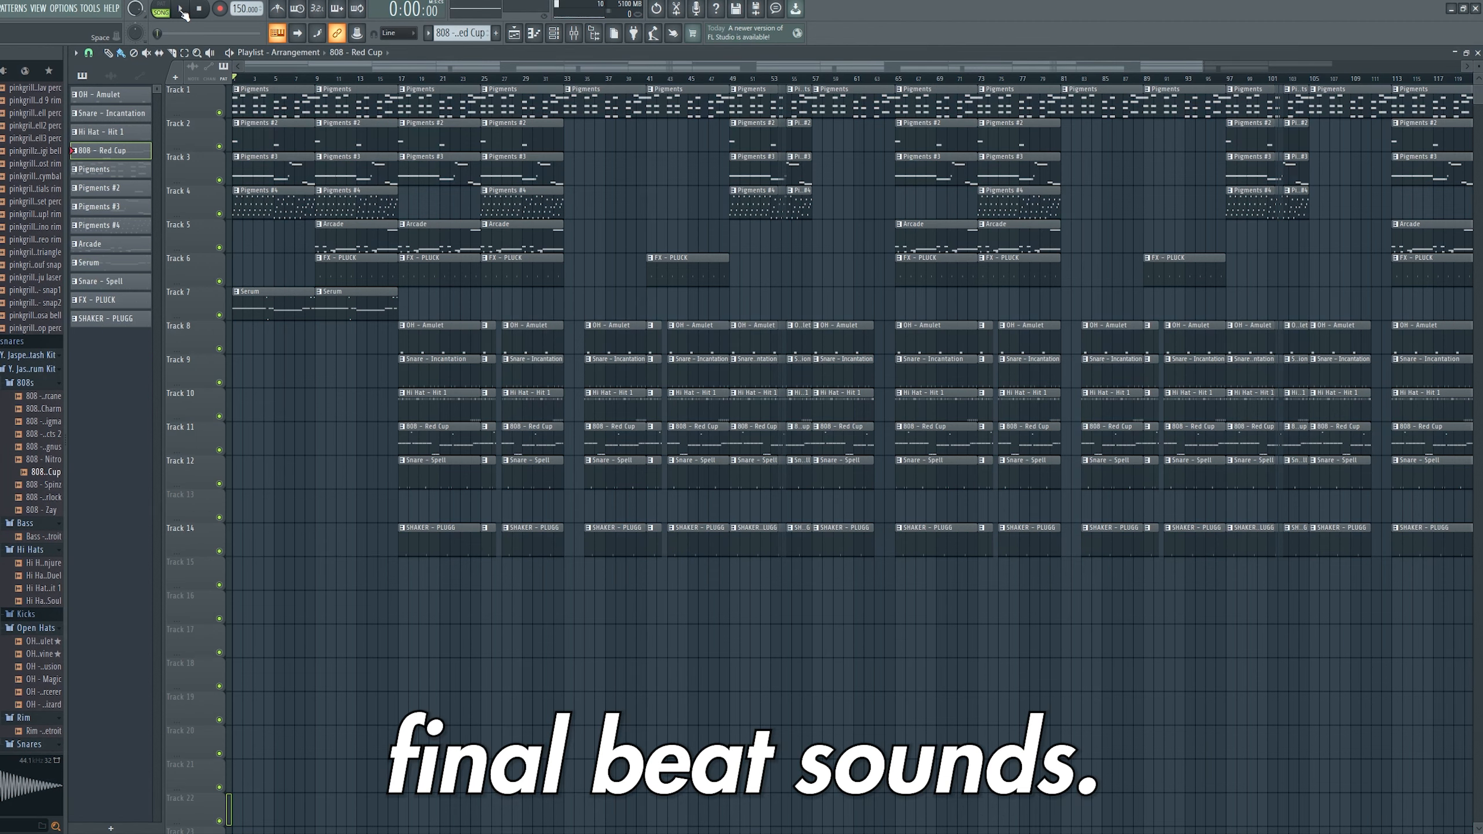
pyautogui.click(179, 9)
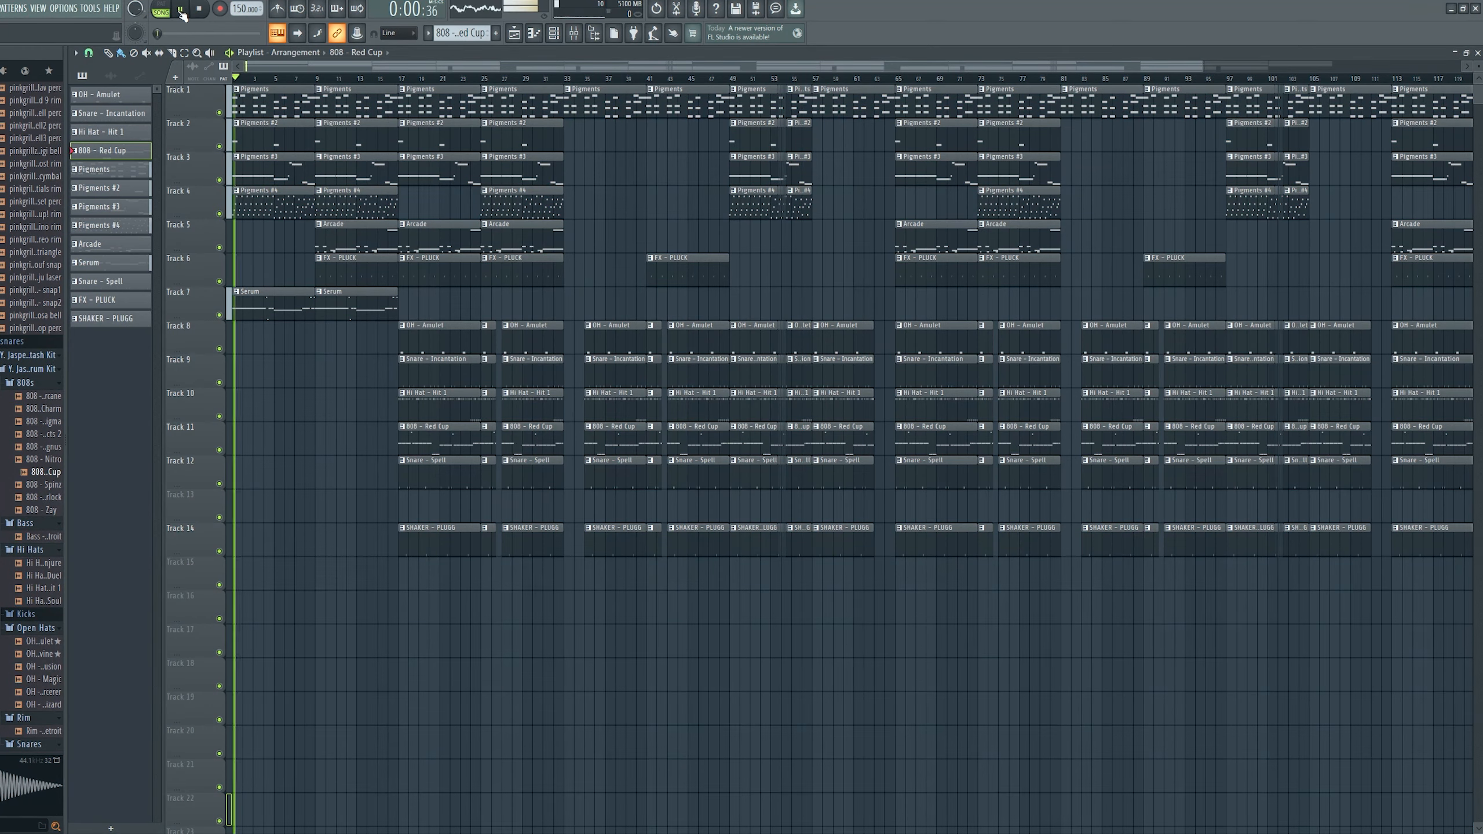
pyautogui.click(180, 8)
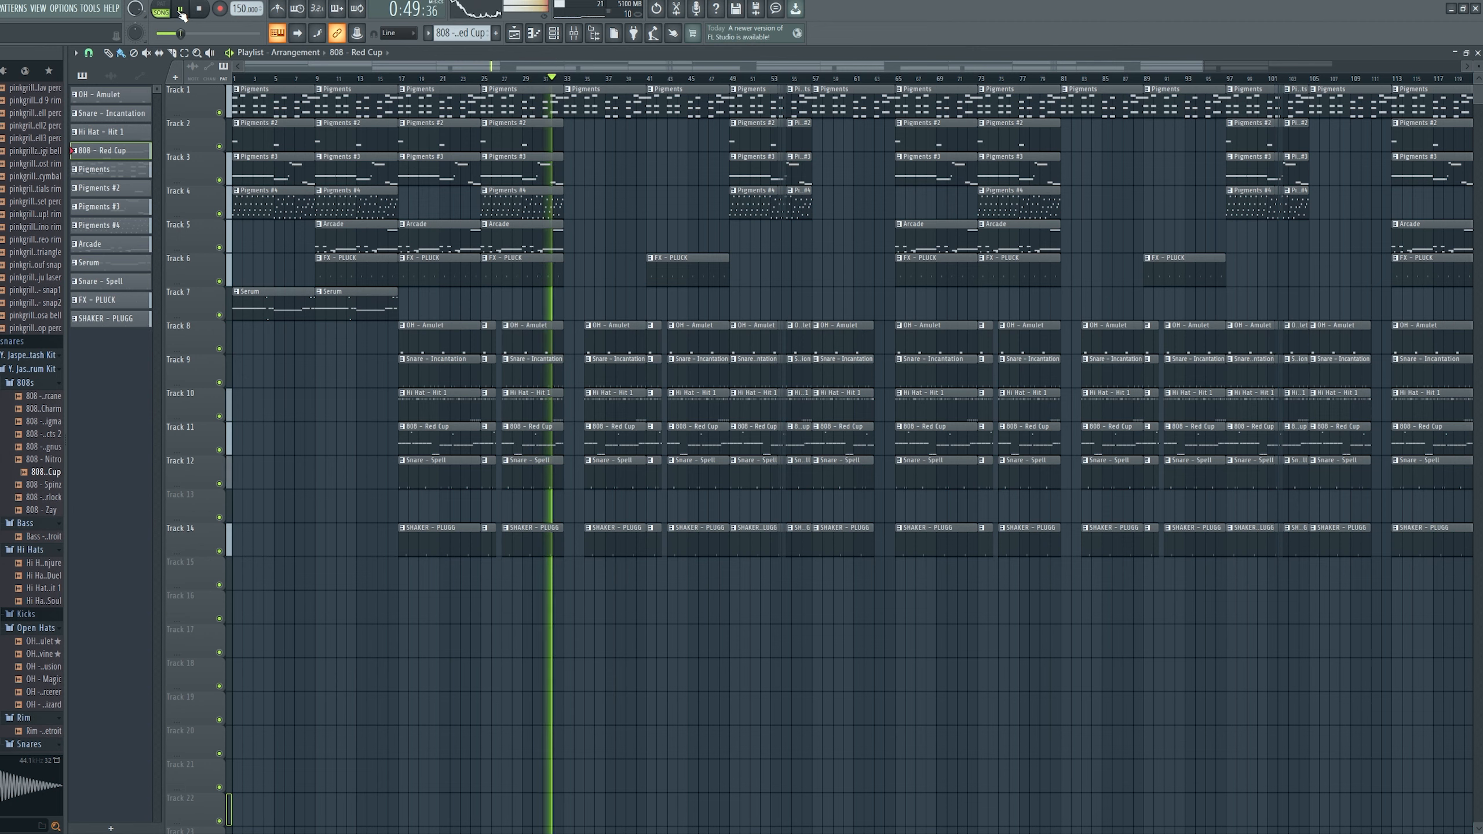
pyautogui.click(179, 9)
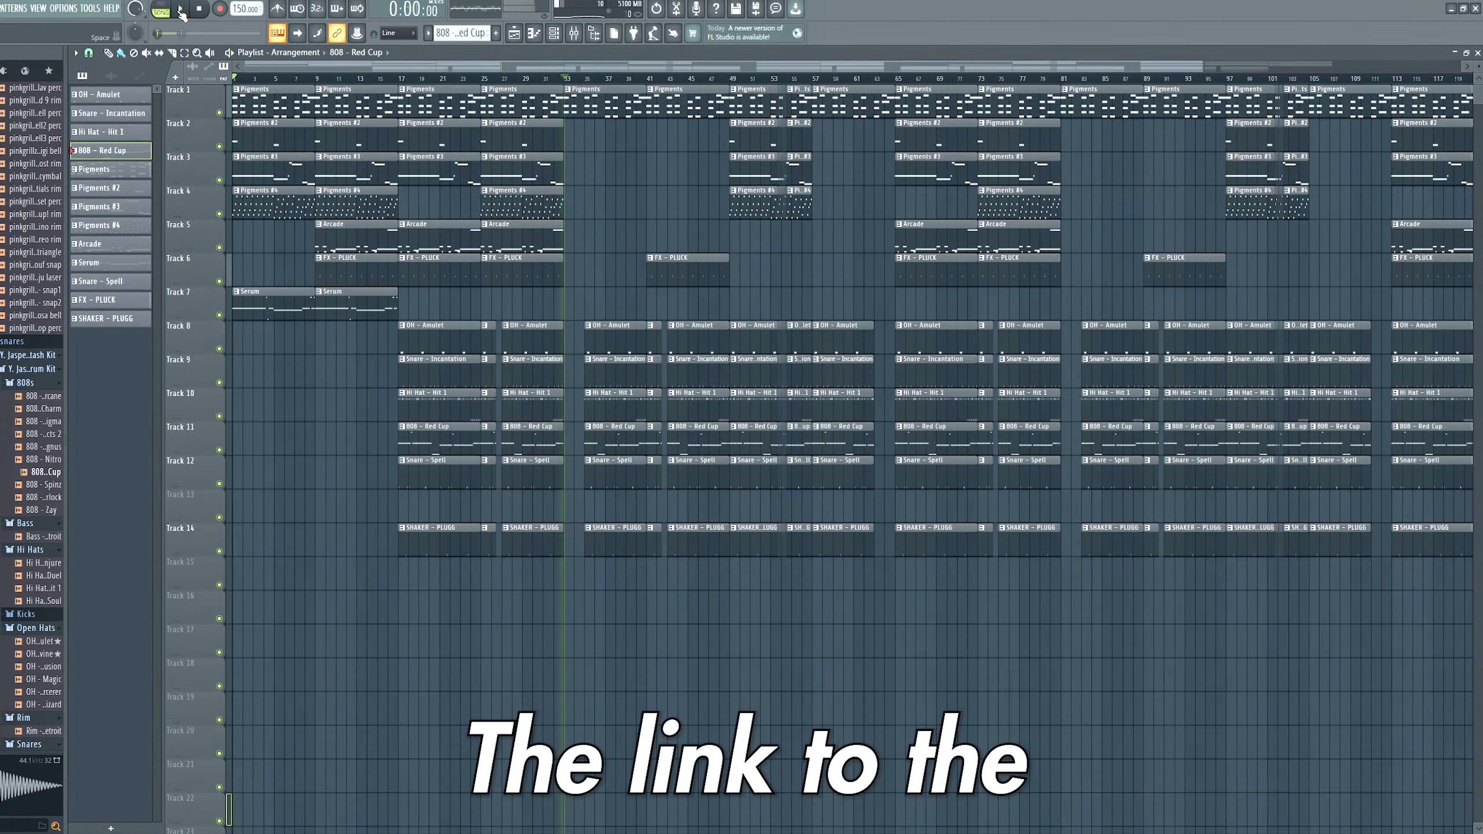